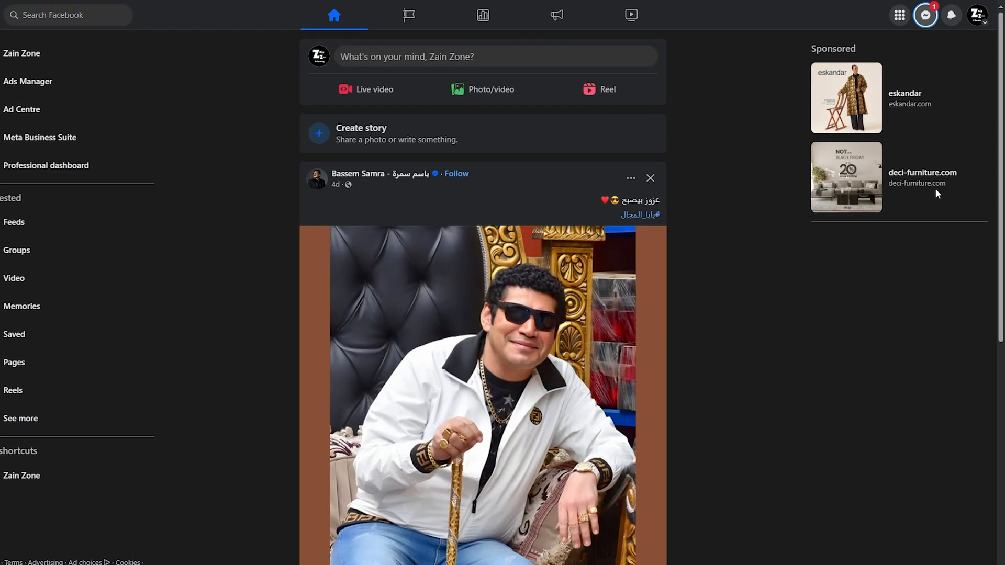
- Open Meta Business Suite for the Zain Zone page from the profile menu
{"action": "left_click", "coordinate": [977, 14]}
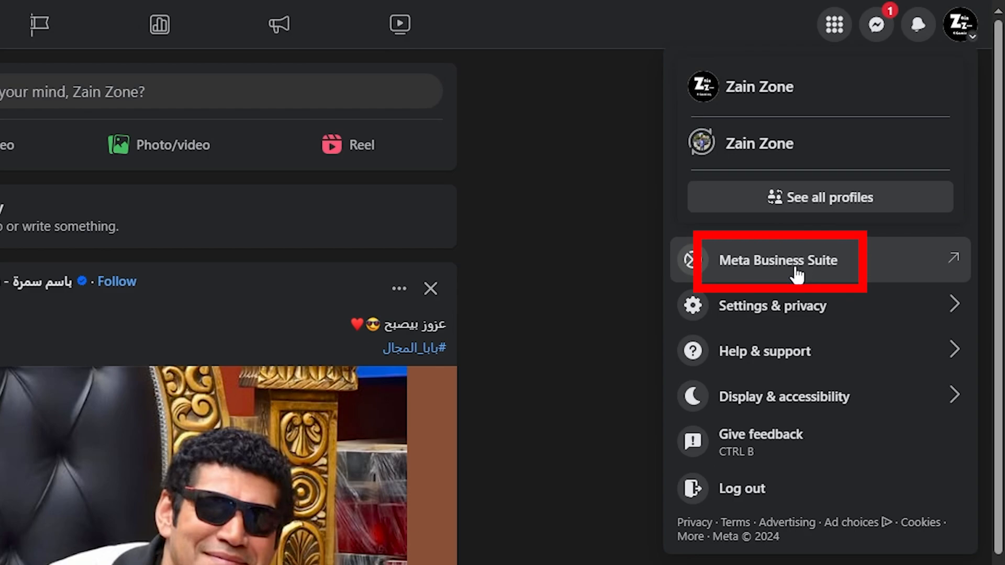
{"action": "left_click", "coordinate": [777, 261]}
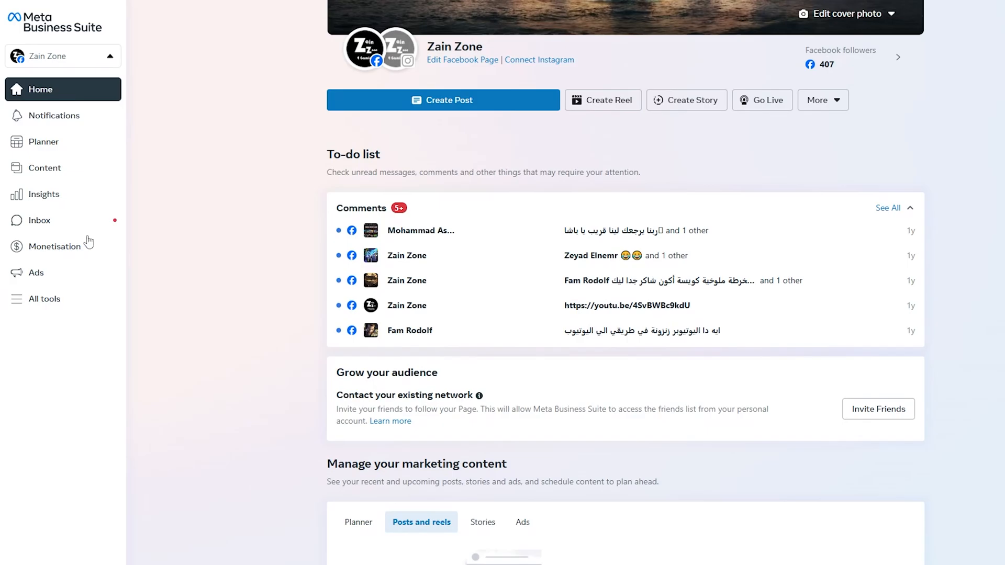
- Open Monetisation, then In-stream ads, to view the no-breaches overview
{"action": "left_click", "coordinate": [58, 246]}
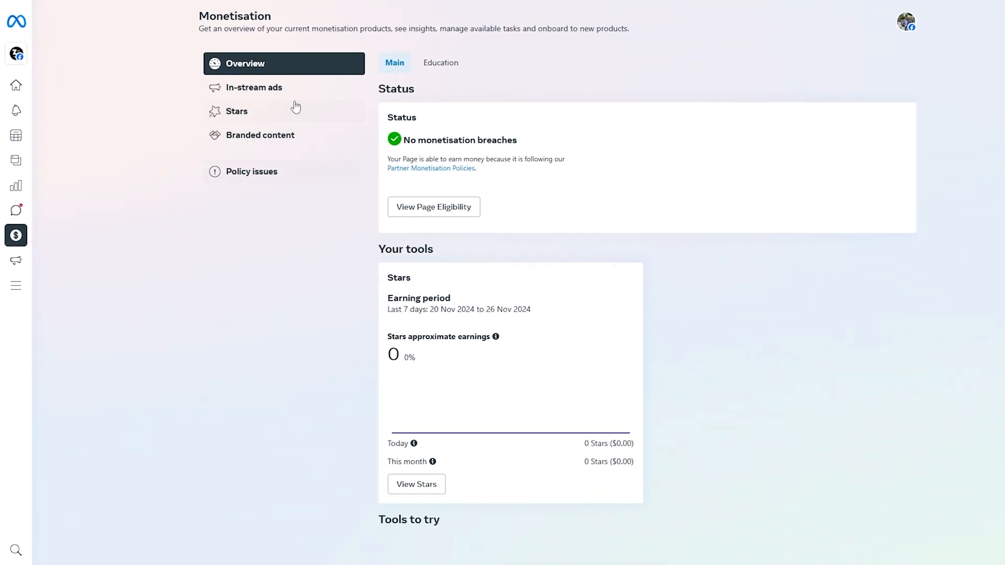
{"action": "mouse_move", "coordinate": [296, 99]}
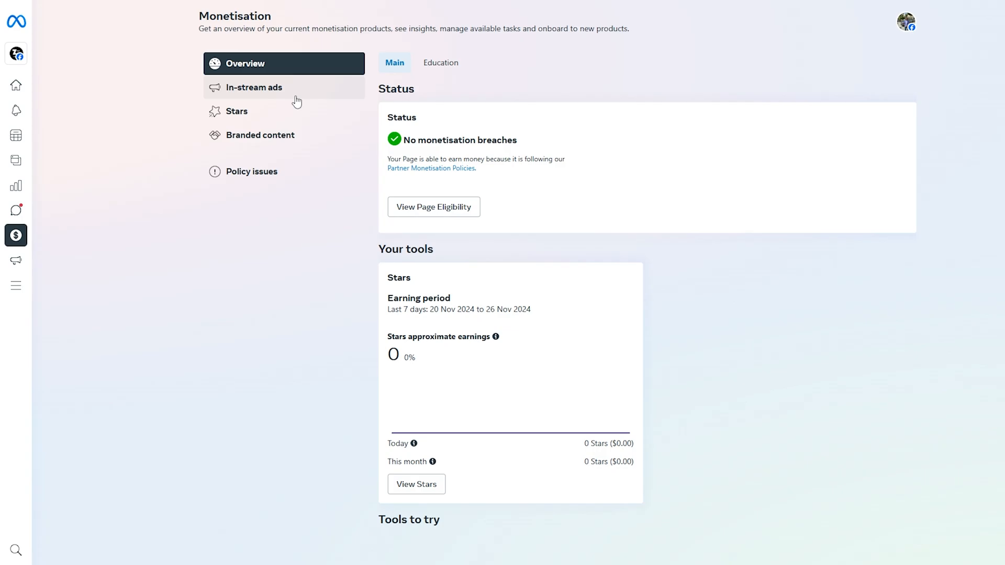
{"action": "left_click", "coordinate": [254, 88]}
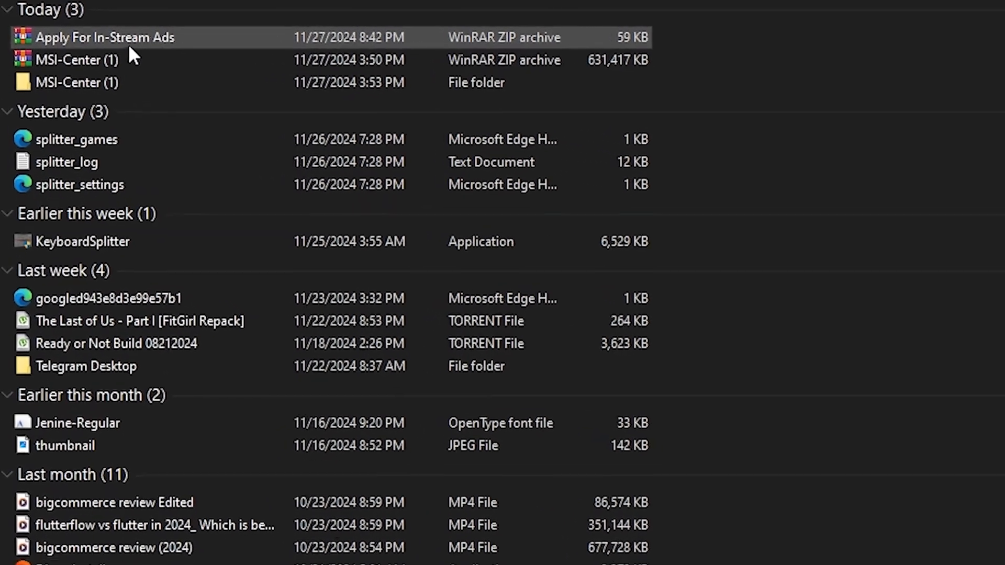
{"action": "mouse_move", "coordinate": [131, 43]}
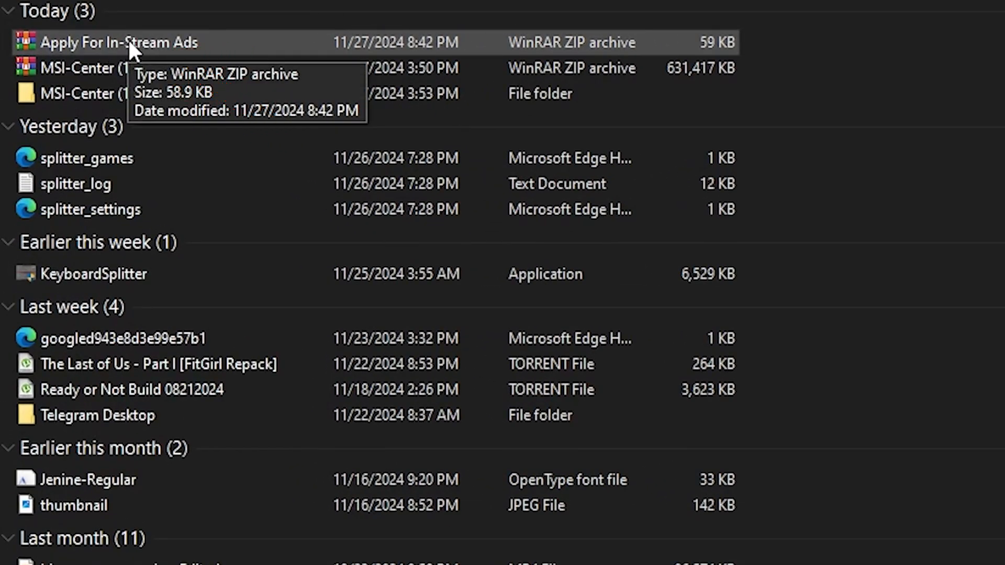
- Extract the Apply For In-Stream Ads ZIP archive from its context menu
{"action": "right_click", "coordinate": [119, 42]}
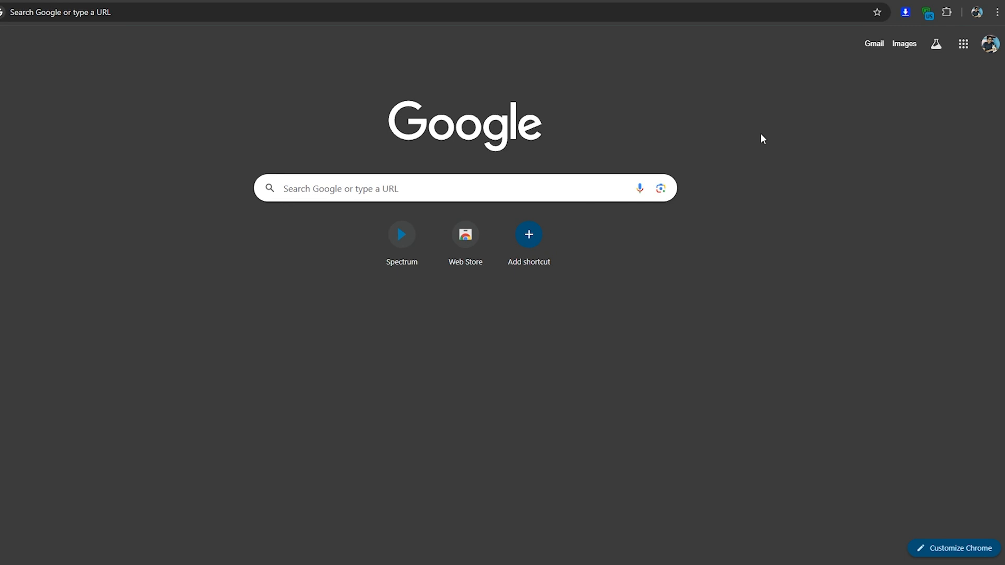
{"action": "mouse_move", "coordinate": [991, 26]}
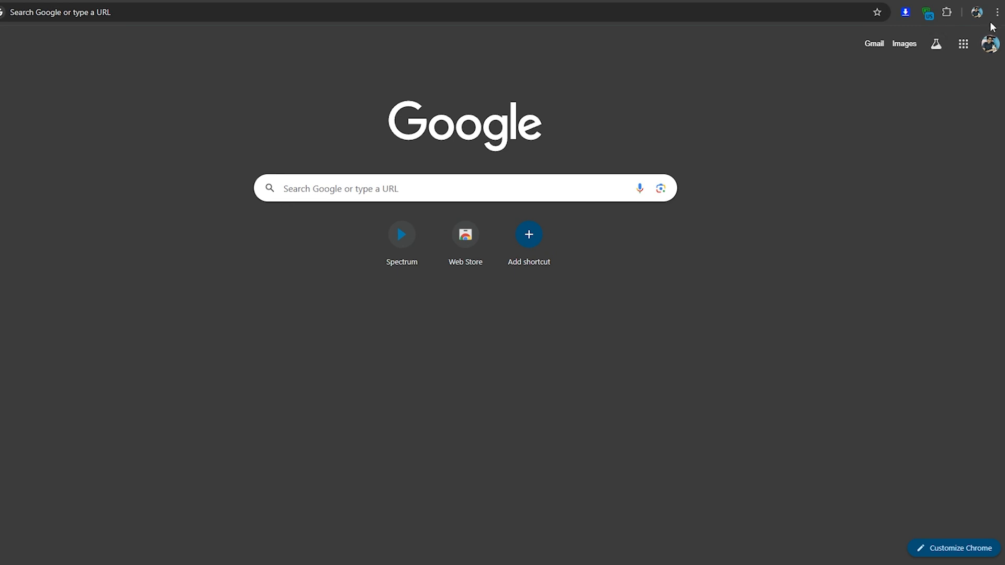
- Go to Manage Extensions via Chrome's three-dot menu
{"action": "left_click", "coordinate": [996, 12]}
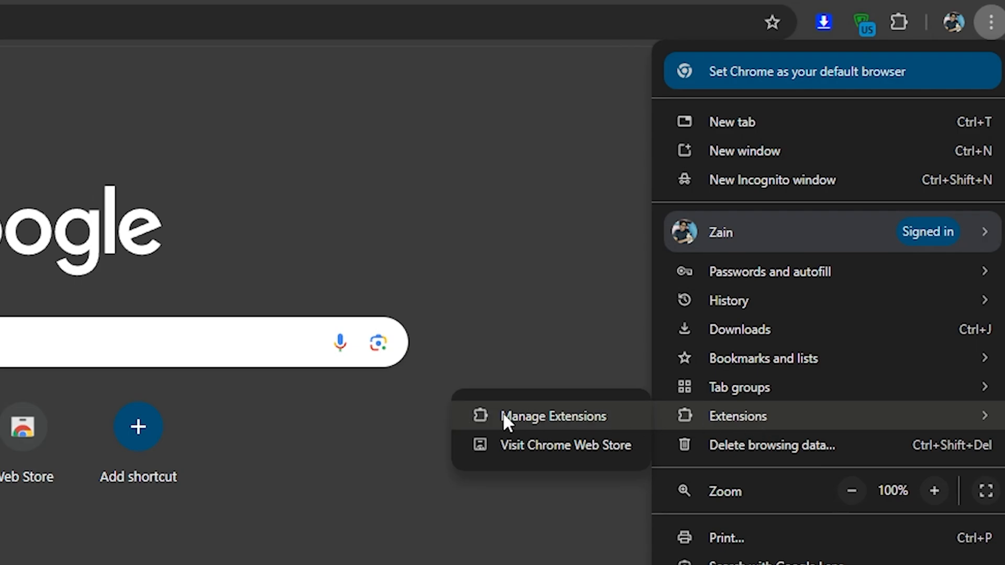
{"action": "left_click", "coordinate": [553, 416]}
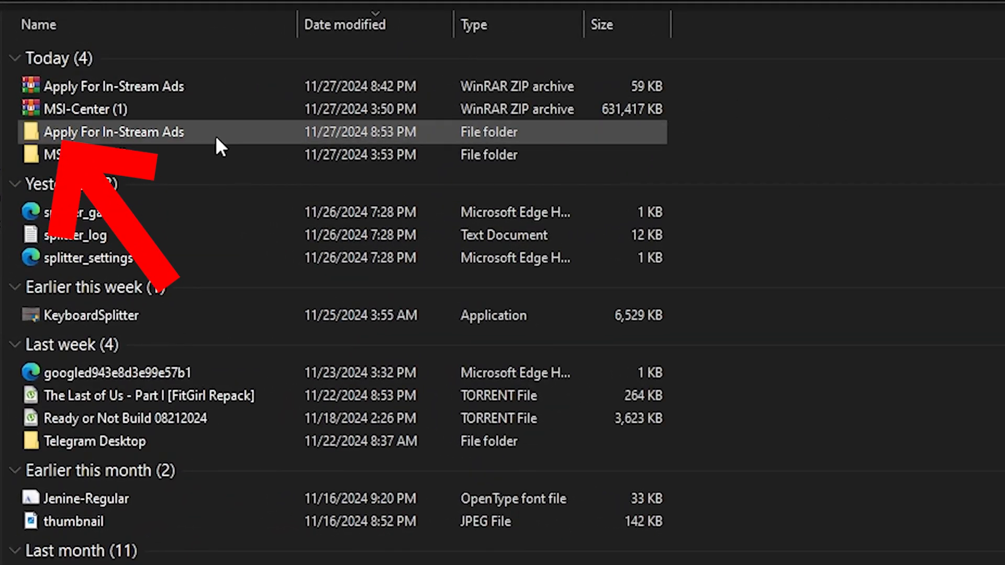
- Load the extracted Apply For In-Stream Ads extension folder and ensure it's enabled
{"action": "double_click", "coordinate": [114, 132]}
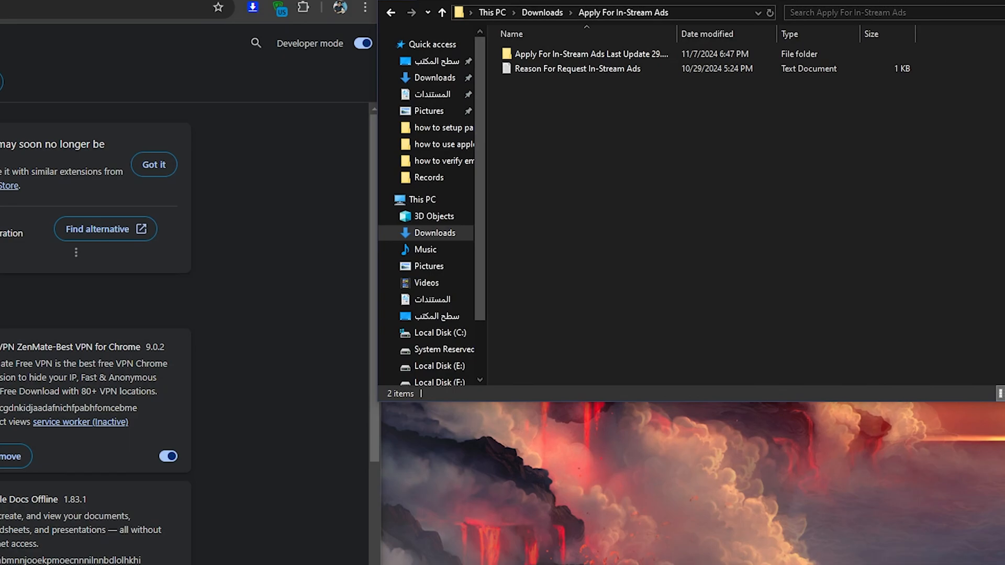
{"action": "left_click", "coordinate": [618, 71]}
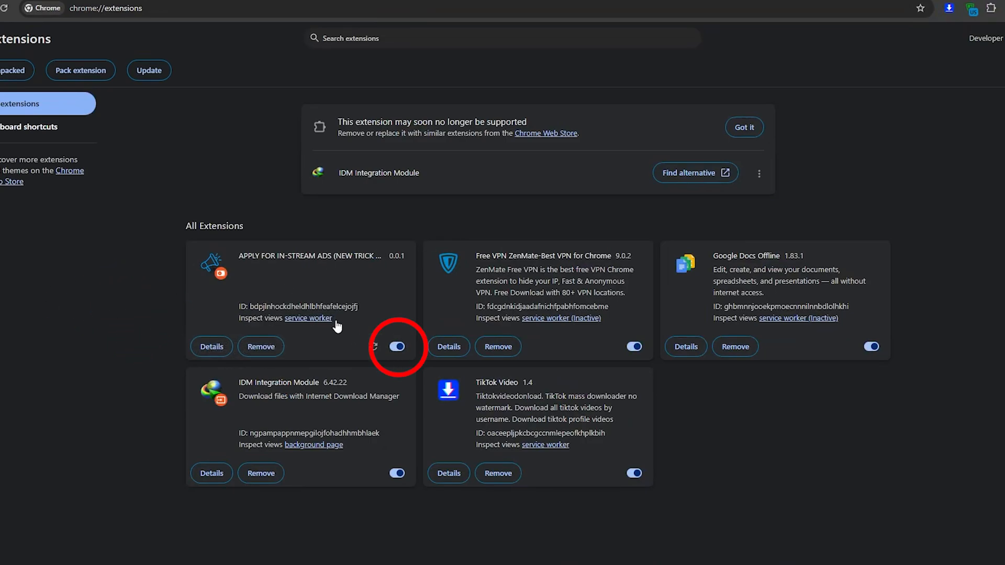
{"action": "left_click", "coordinate": [990, 9]}
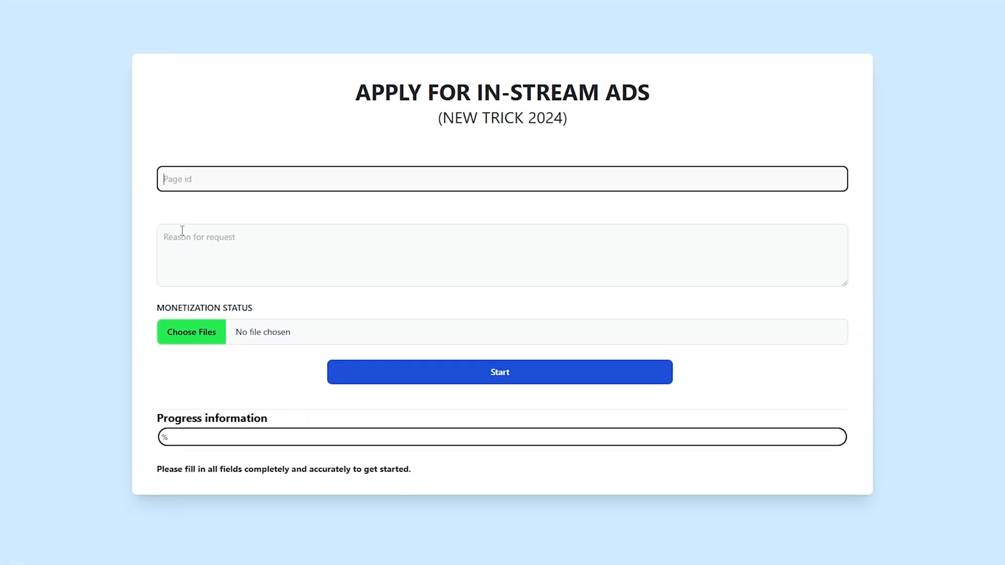
{"action": "mouse_move", "coordinate": [382, 512]}
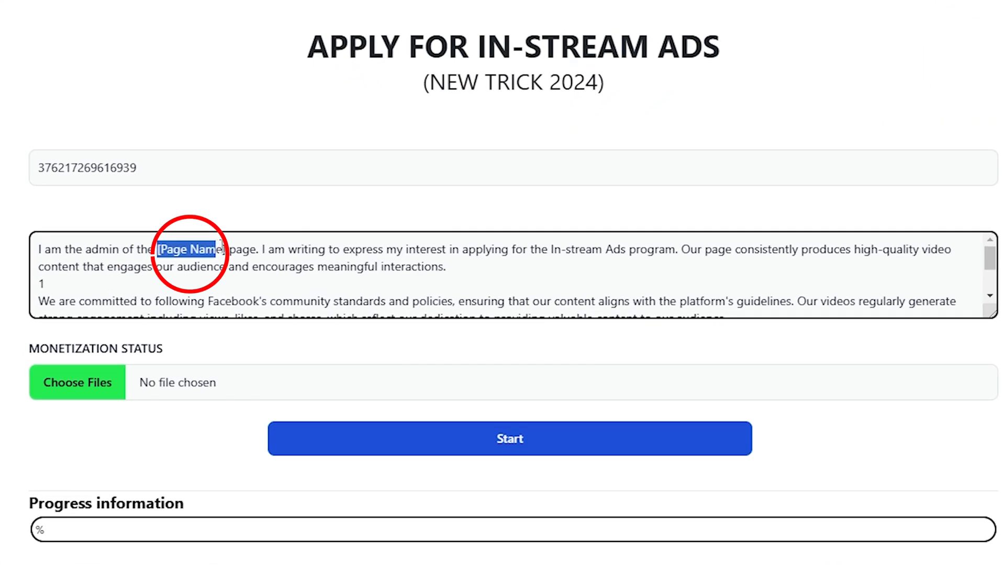
{"action": "key", "text": "Delete"}
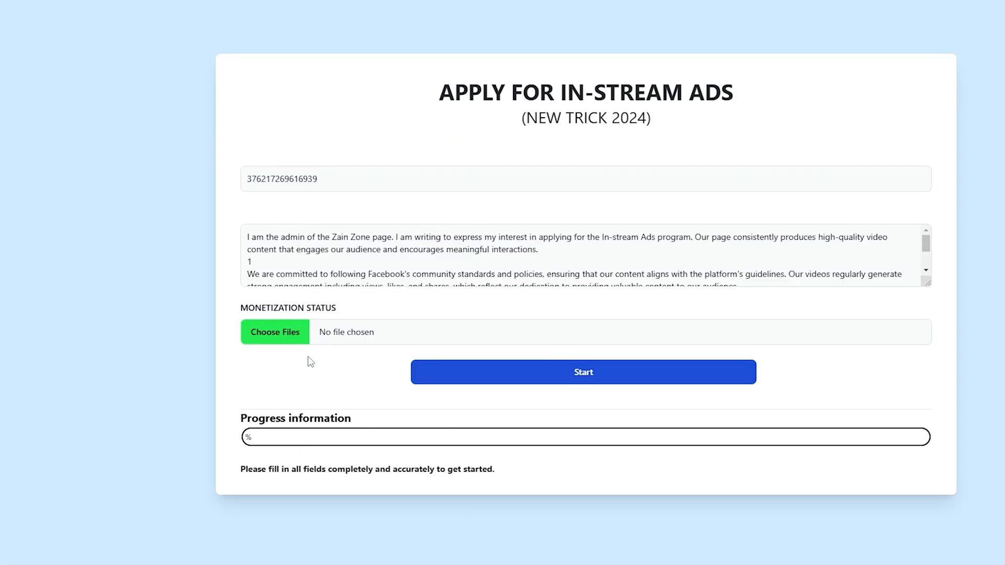
- Attach Monetization.PNG and start submitting the In-Stream Ads request
{"action": "left_click", "coordinate": [275, 331]}
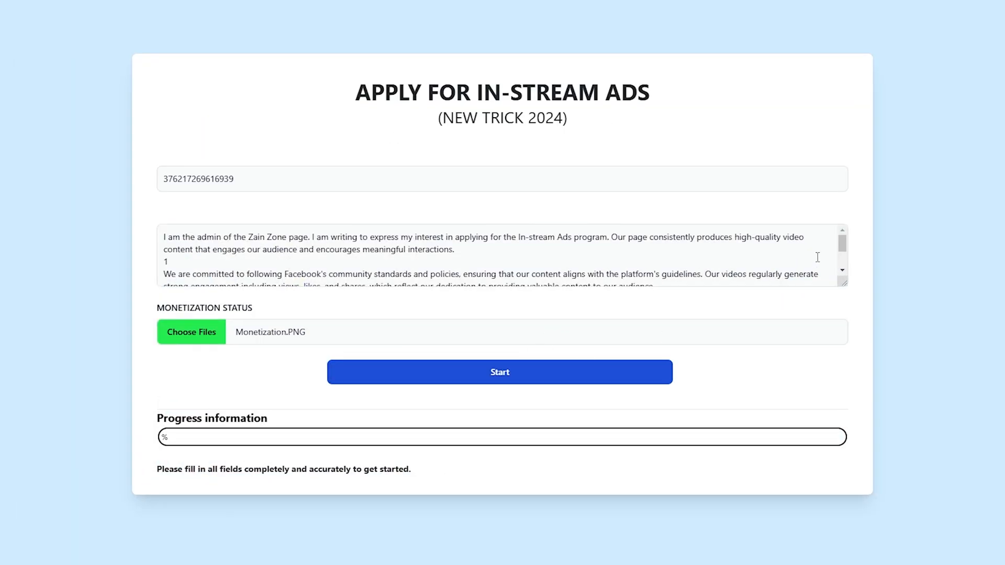
{"action": "left_click", "coordinate": [499, 372]}
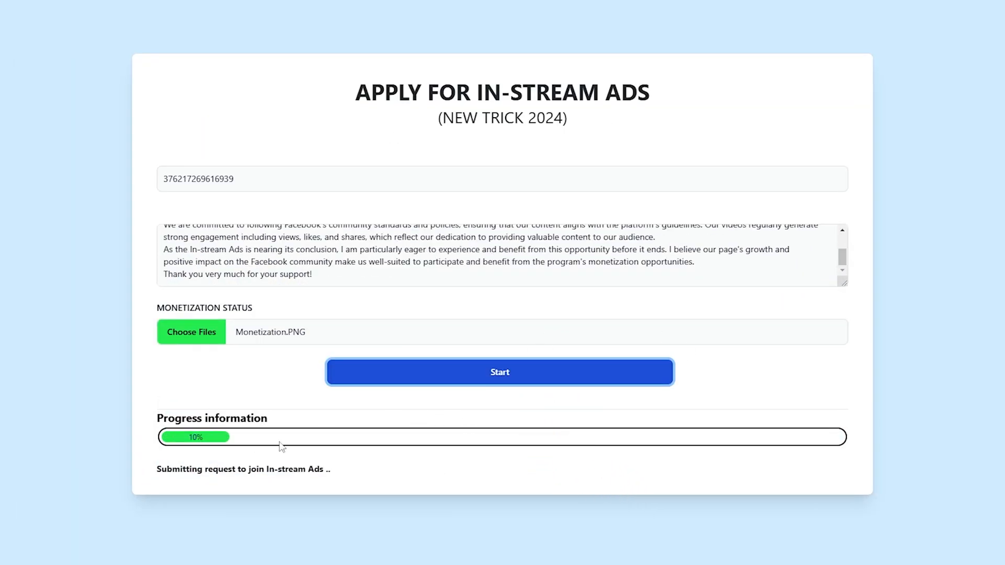